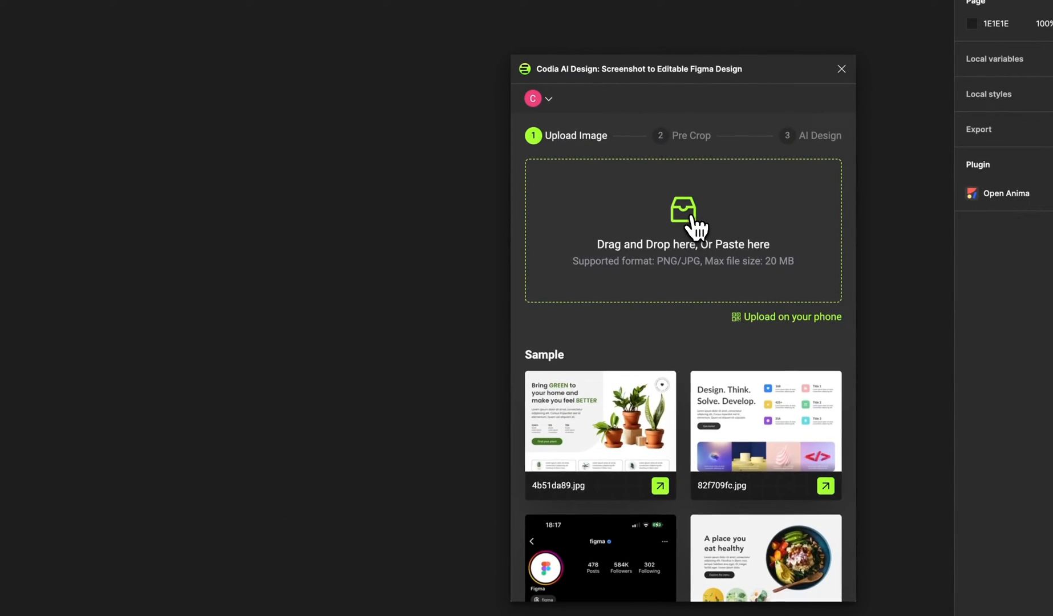
- Upload the login-screen screenshot into the Codia drop zone, reaching the Pre Crop step
{"action": "left_click", "coordinate": [682, 221]}
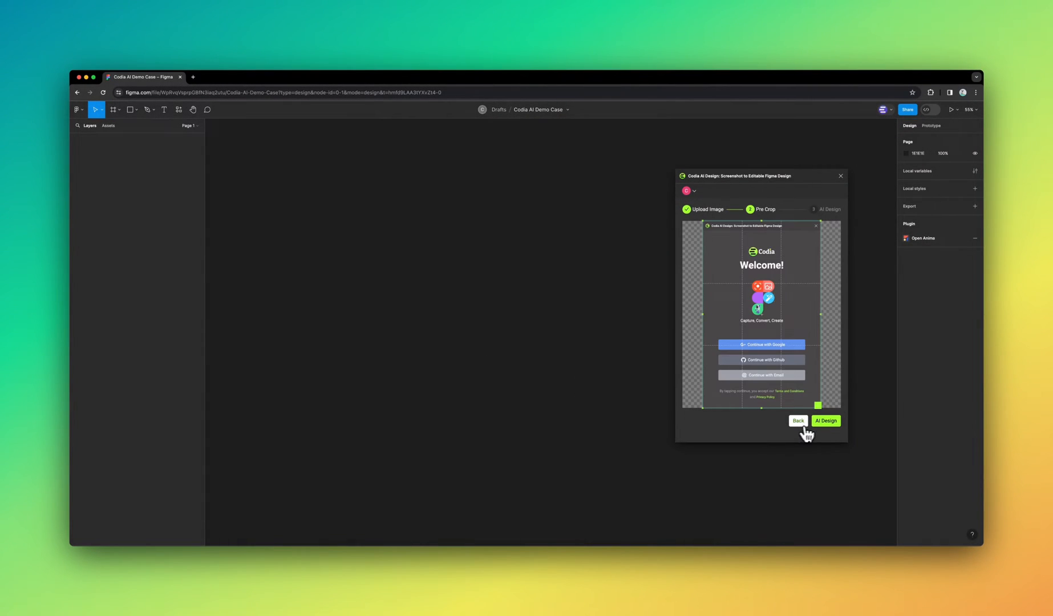
- Run AI Design so Codia converts the screenshot into editable layers beside the original
{"action": "left_click", "coordinate": [825, 421]}
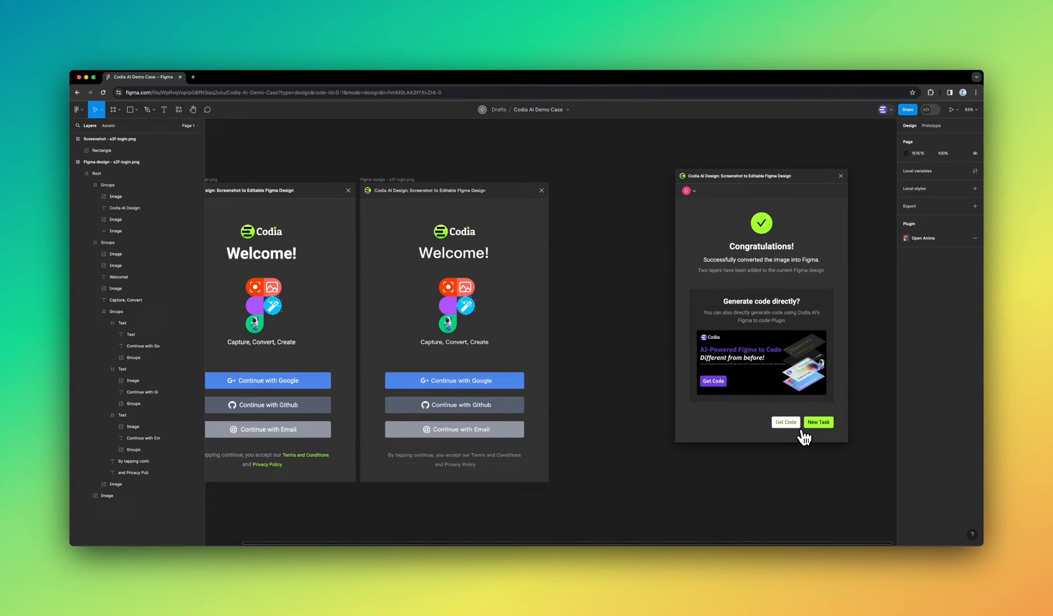
{"action": "mouse_move", "coordinate": [587, 352]}
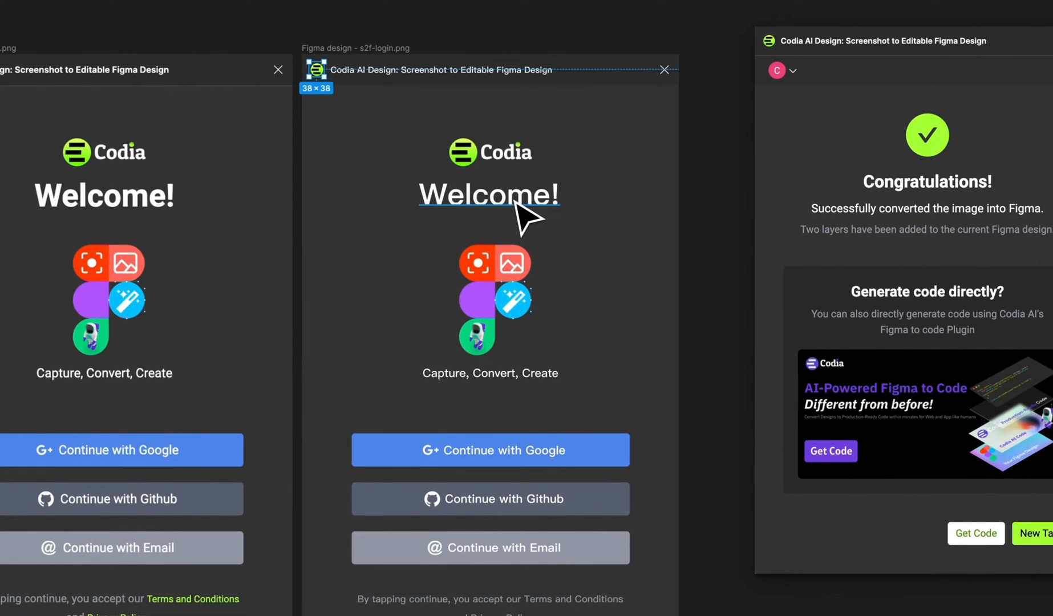
{"action": "left_click", "coordinate": [510, 151]}
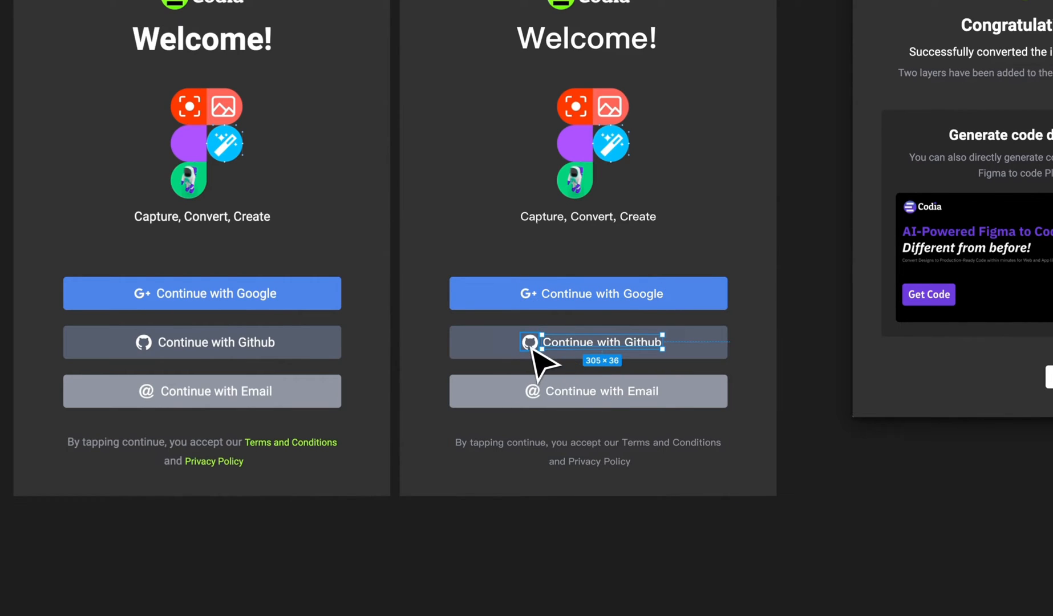
{"action": "mouse_move", "coordinate": [537, 409]}
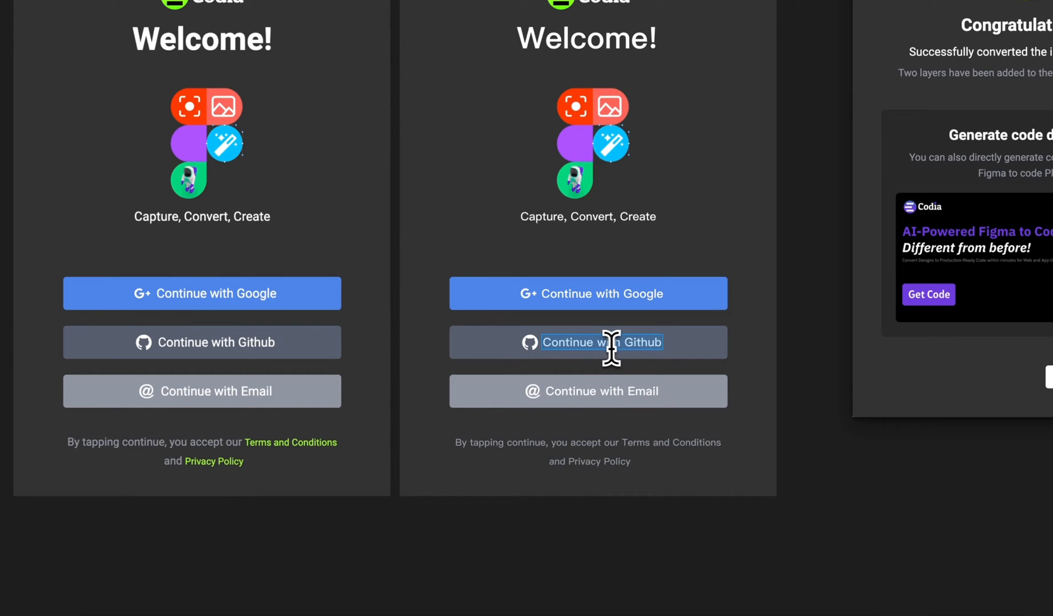
{"action": "mouse_move", "coordinate": [601, 303]}
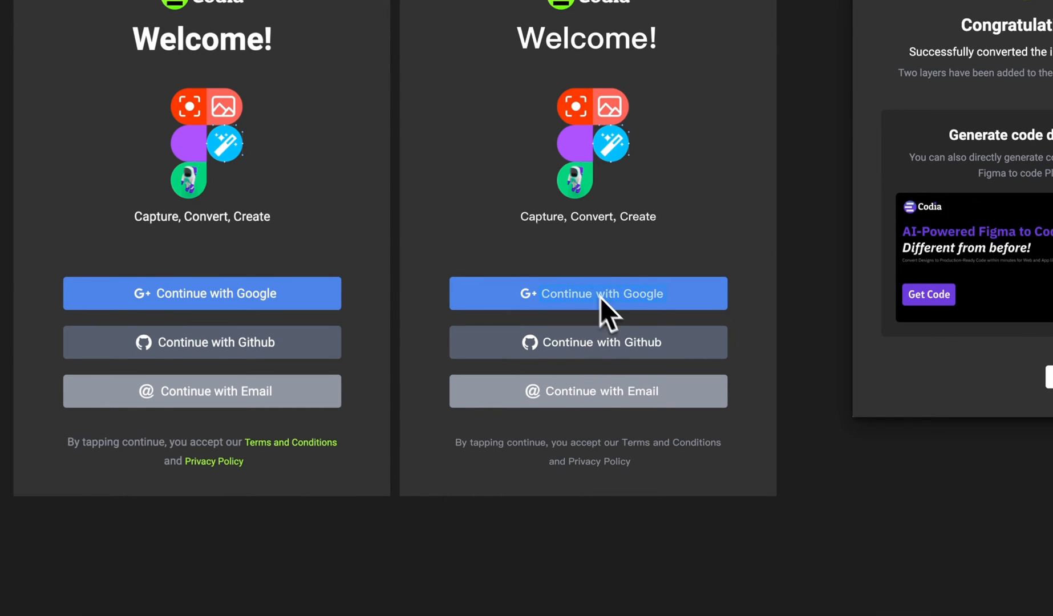